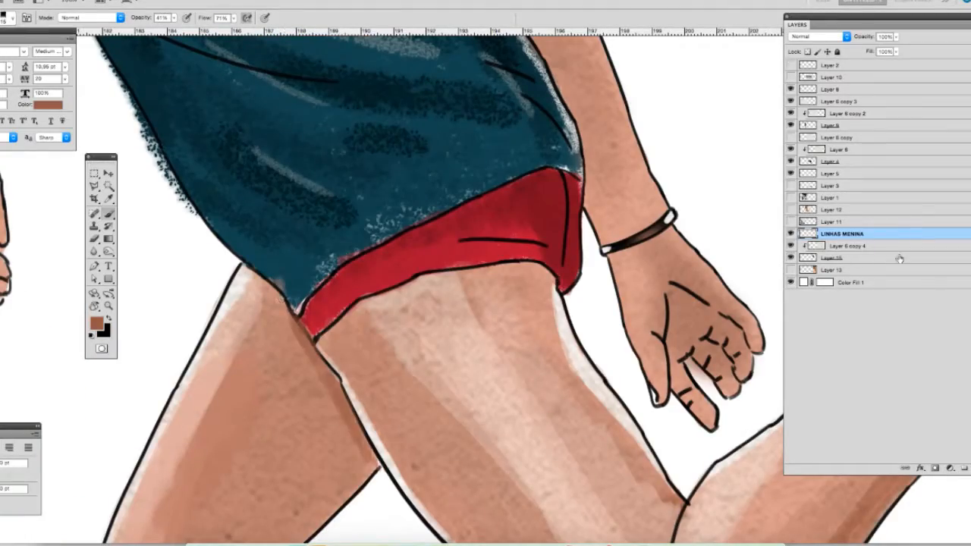
# Make a lower layer in the Layers panel active for painting the skateboard area
pyautogui.click(832, 258)
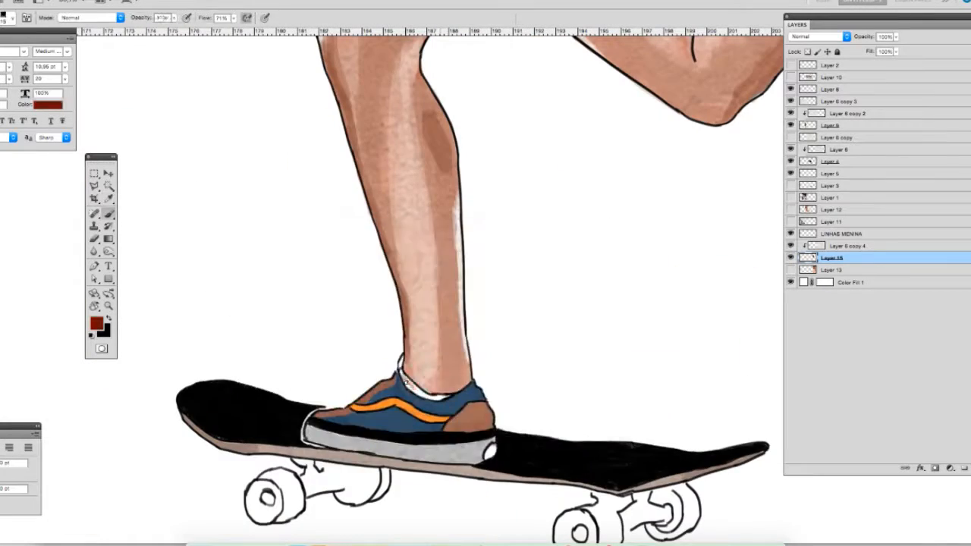